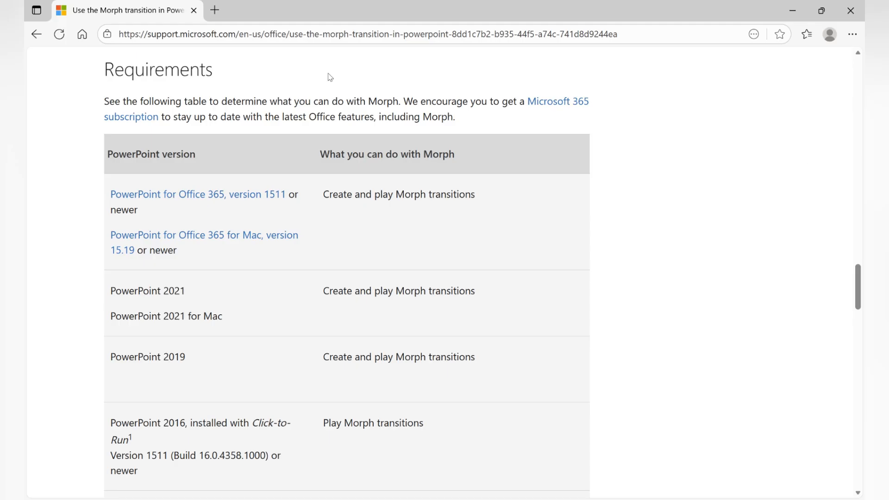
mouse_move(400, 229)
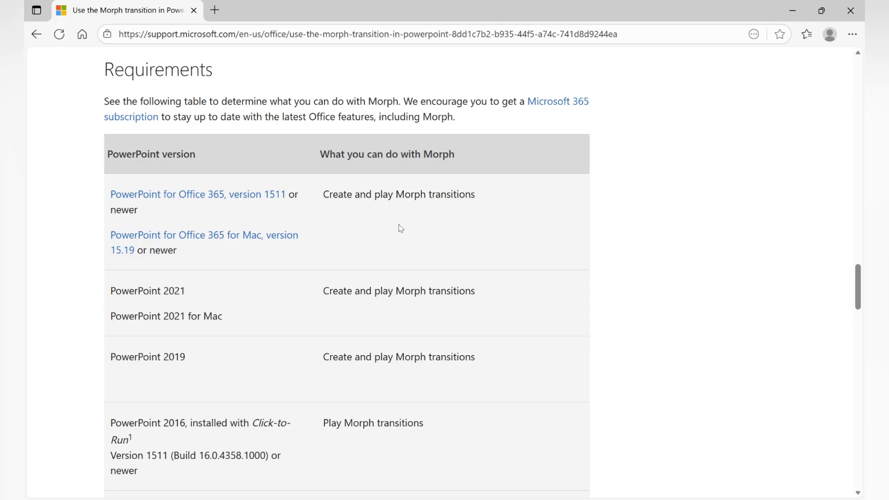
mouse_move(212, 373)
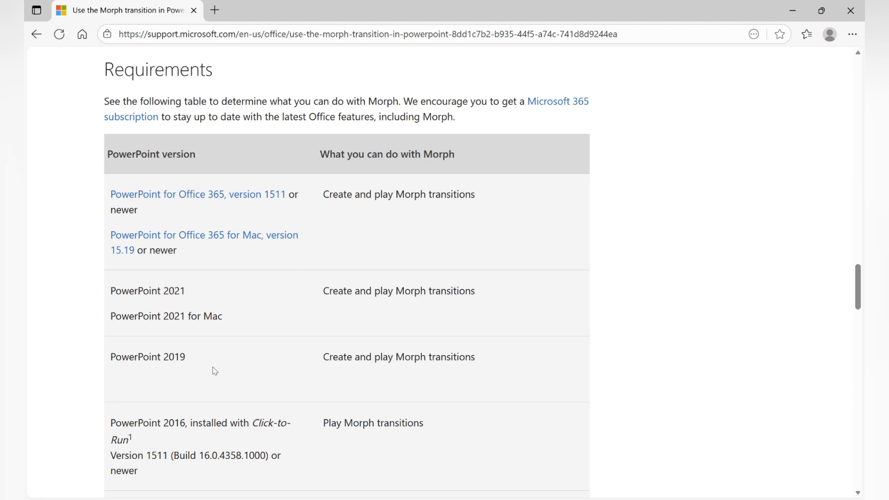
- Highlight the PowerPoint 2019 table entry, then scroll through the page around it
double_click(148, 356)
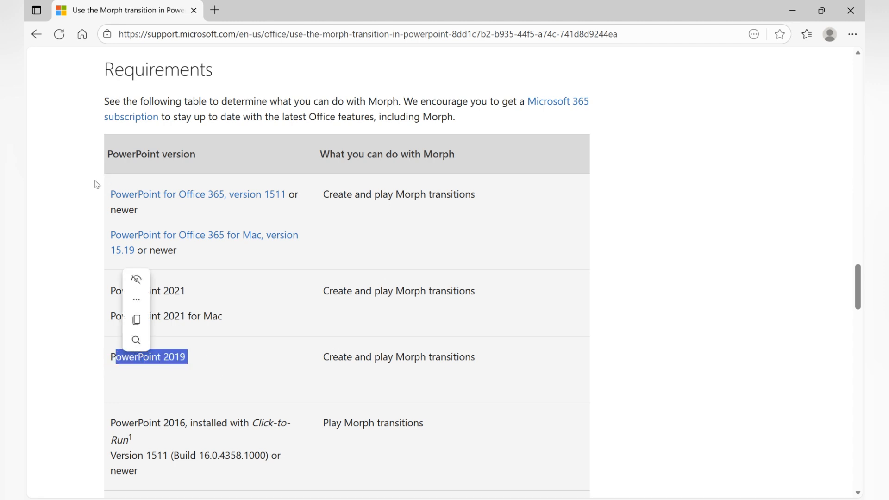
click(544, 407)
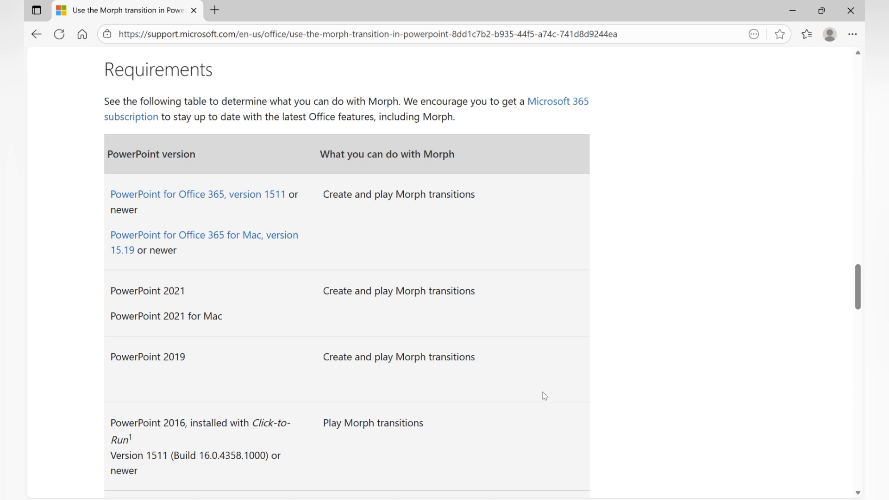
scroll(down, 3)
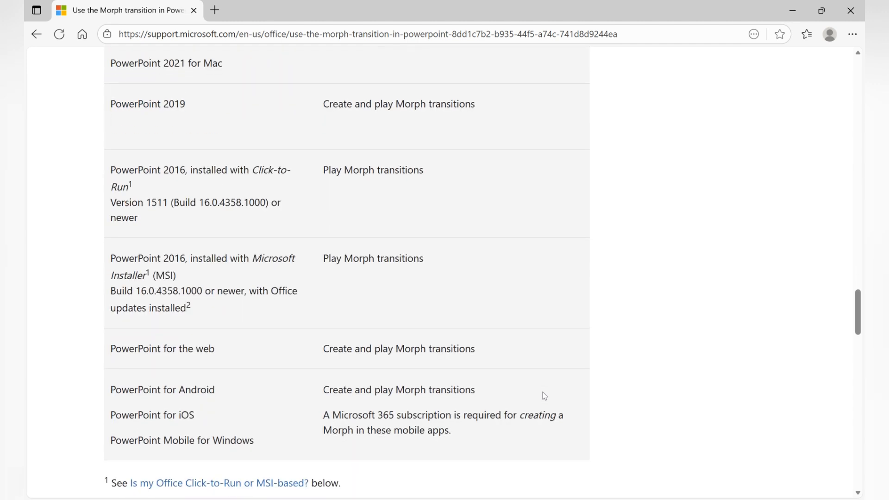
mouse_move(536, 383)
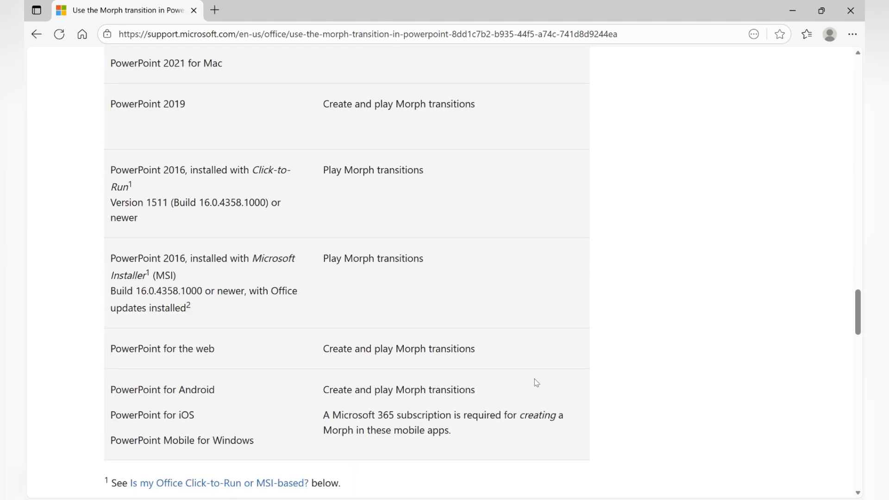
mouse_move(384, 343)
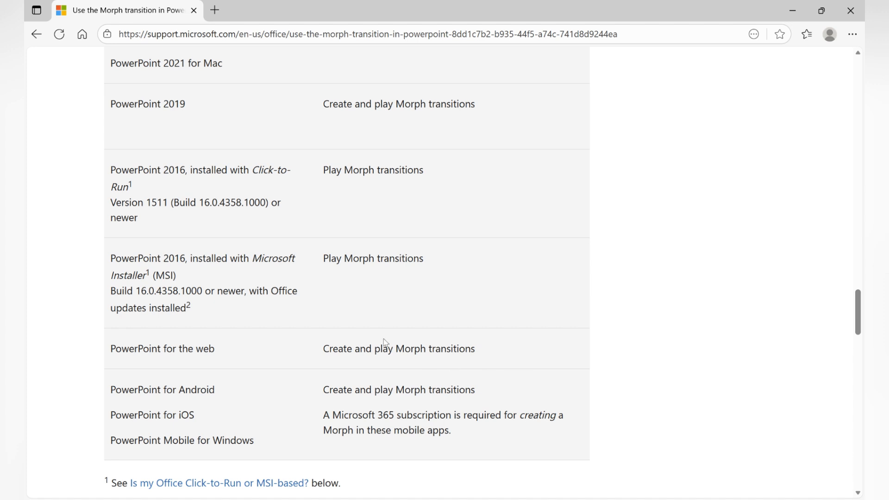
mouse_move(382, 334)
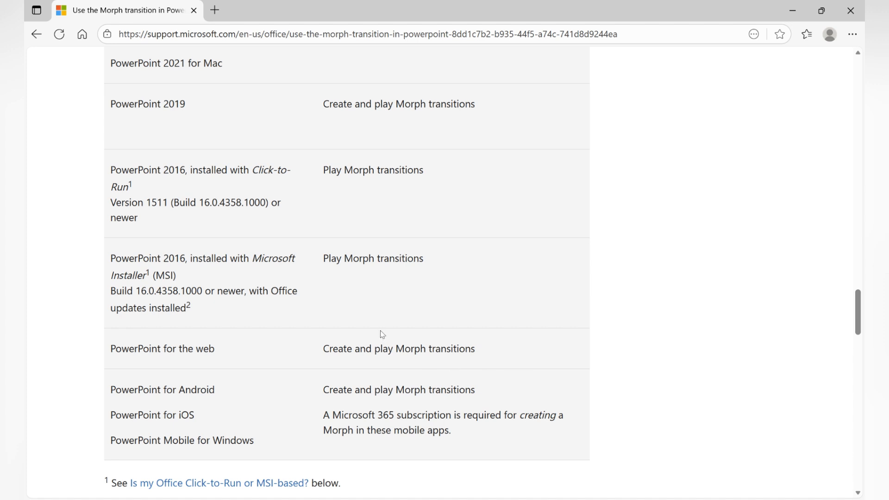
scroll(up, 3)
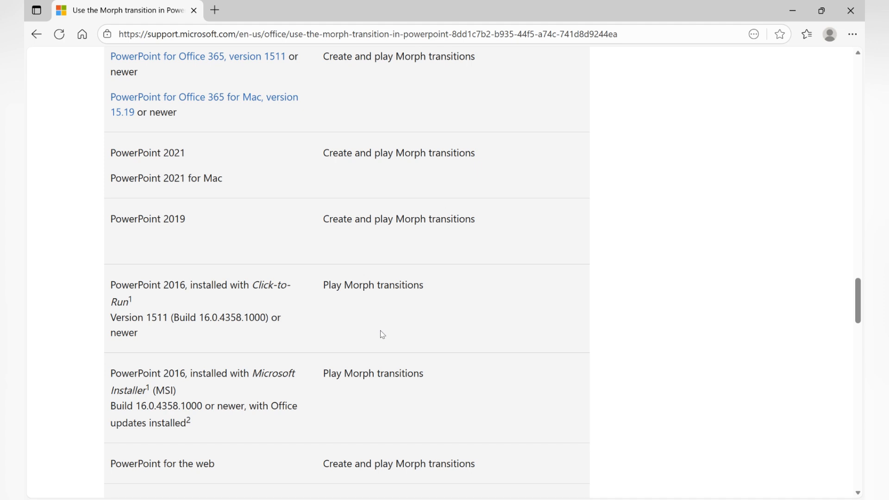
scroll(up, 3)
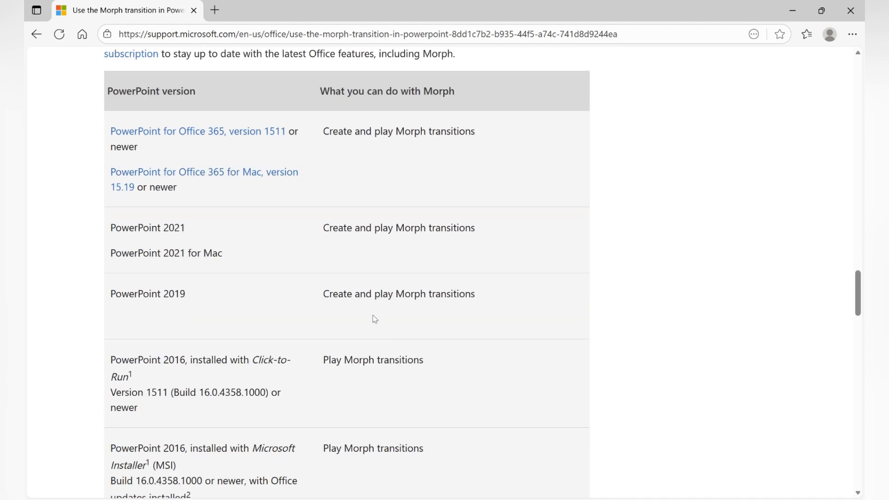
mouse_move(339, 239)
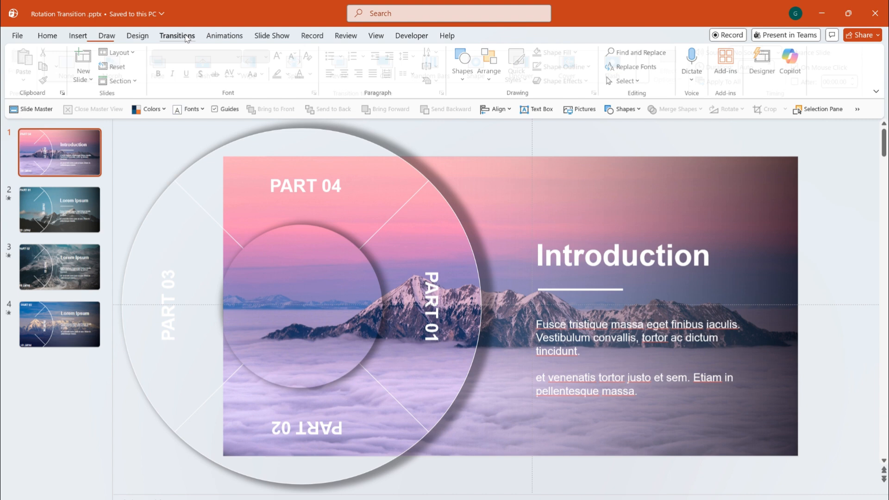
mouse_move(161, 59)
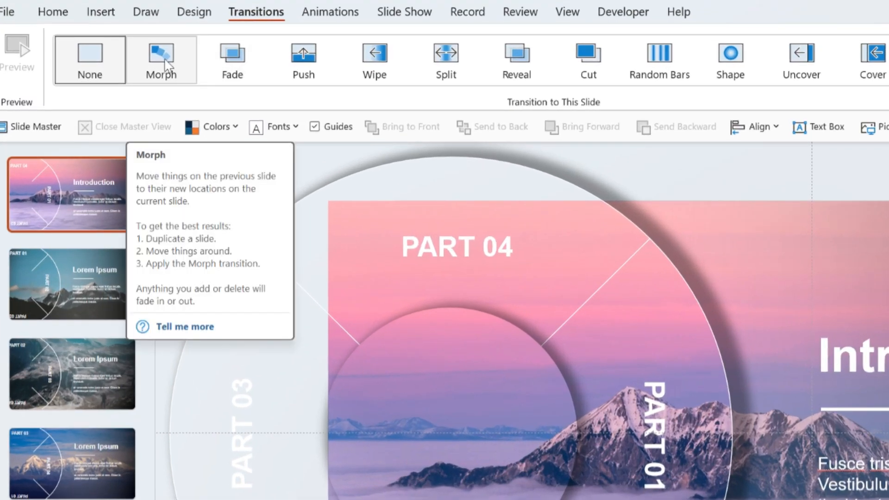
mouse_move(174, 94)
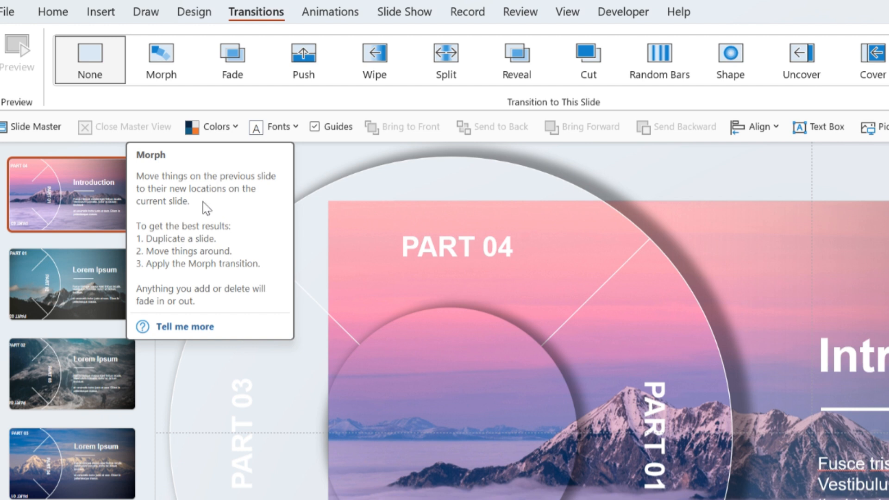
mouse_move(224, 206)
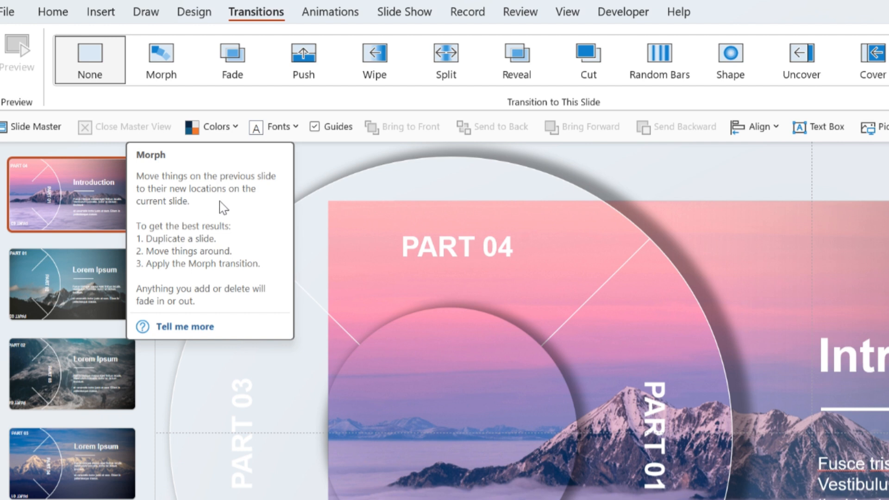
mouse_move(228, 211)
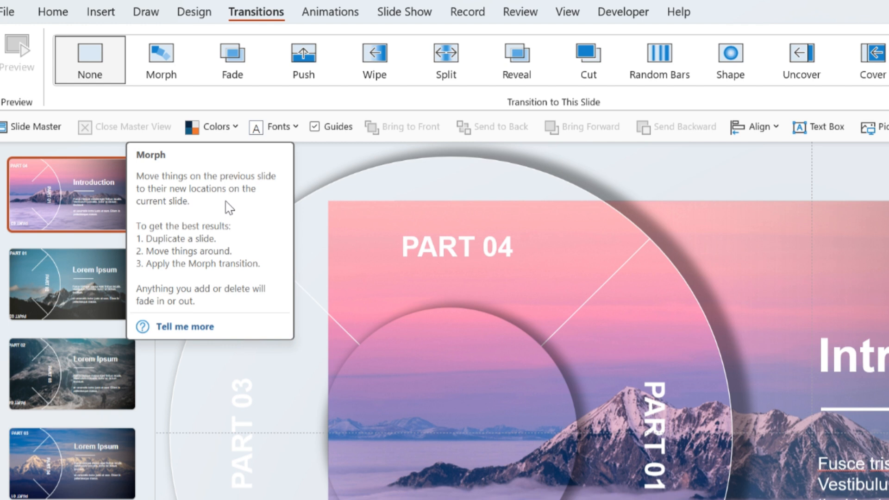
mouse_move(211, 215)
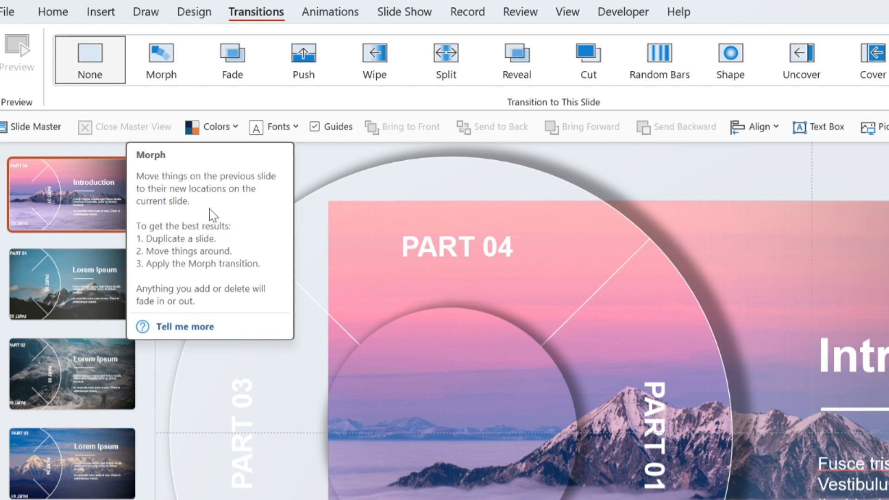
mouse_move(236, 278)
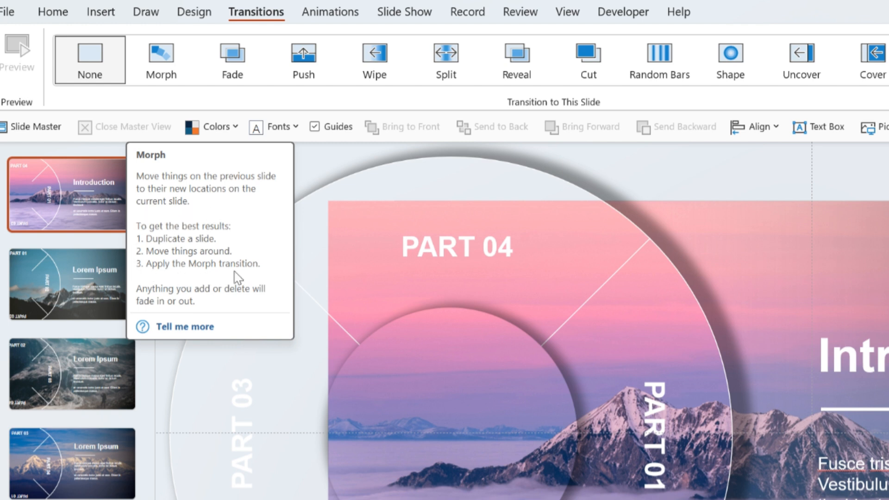
mouse_move(189, 293)
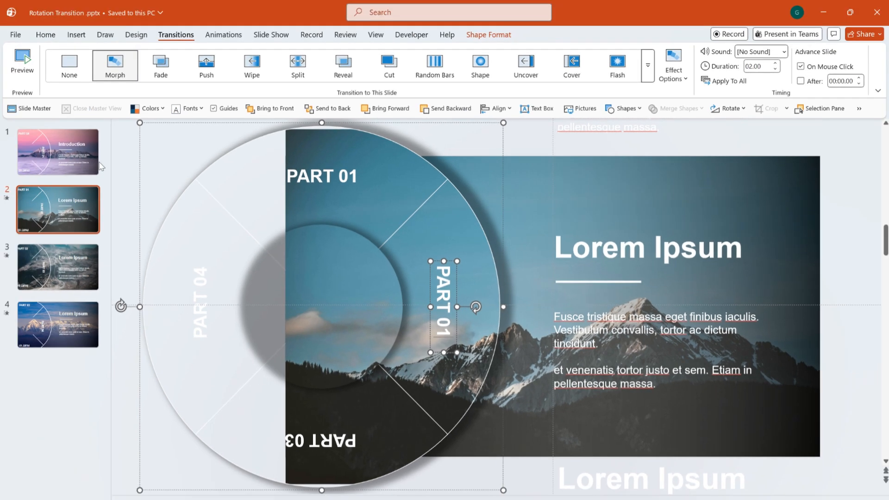
- Preview slide 2's Morph transition twice, watching the circle rotate into place
click(23, 61)
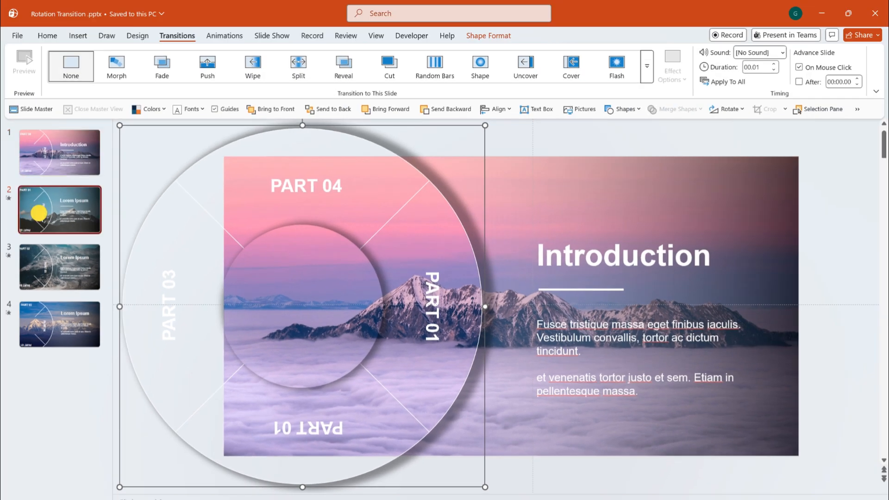
click(116, 67)
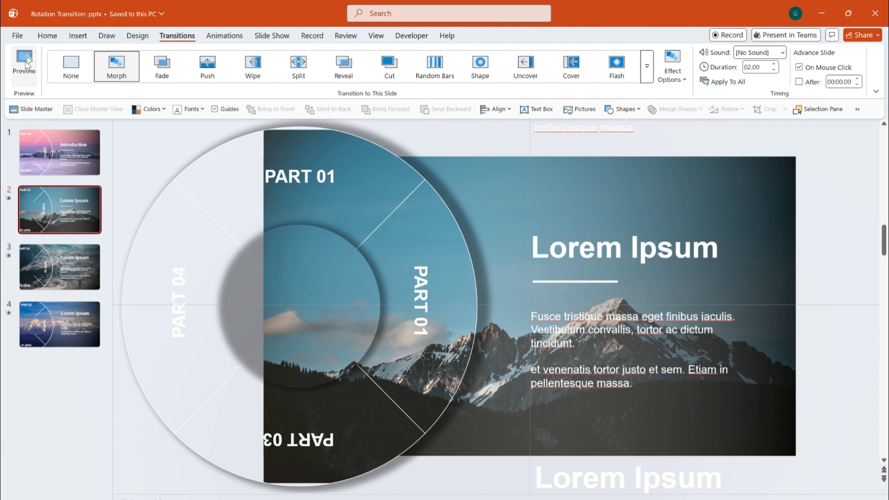
click(57, 153)
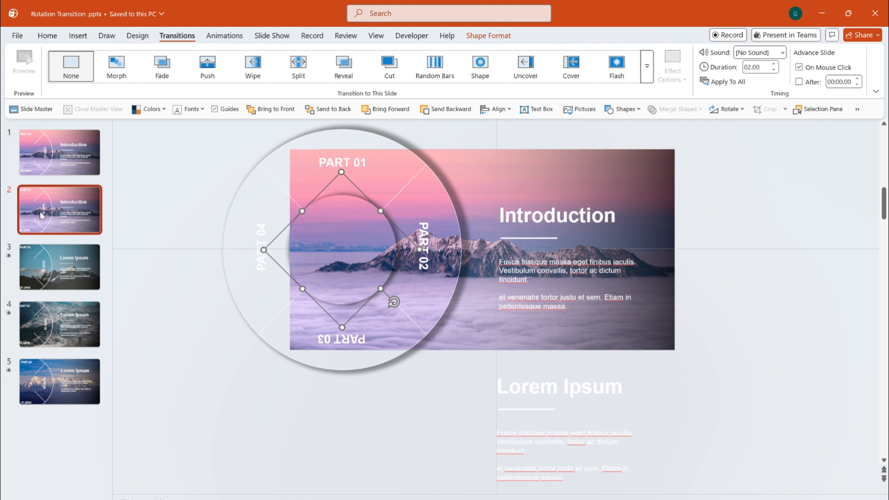
click(116, 67)
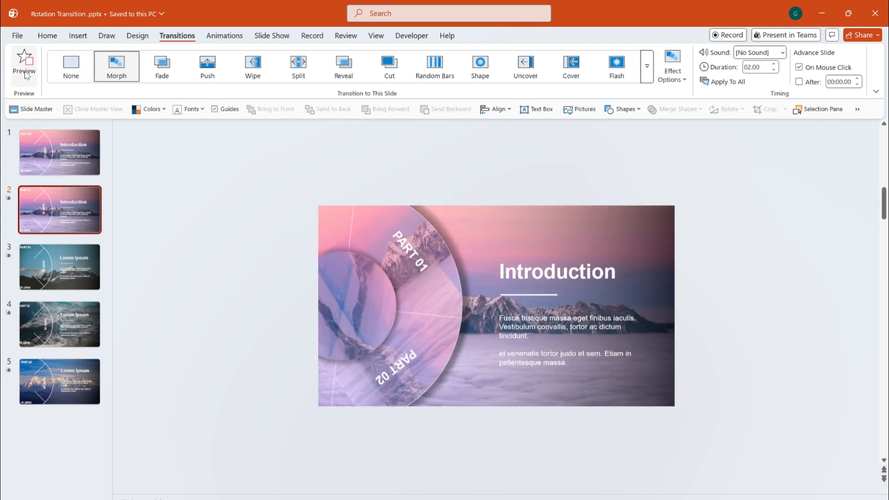
click(24, 66)
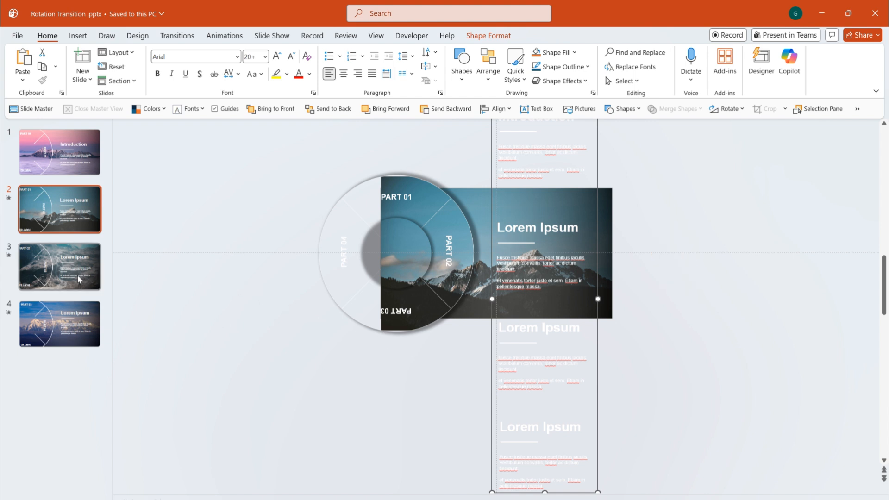
- View slides 3 and 4 to compare how the PART labels rotate onward
click(60, 267)
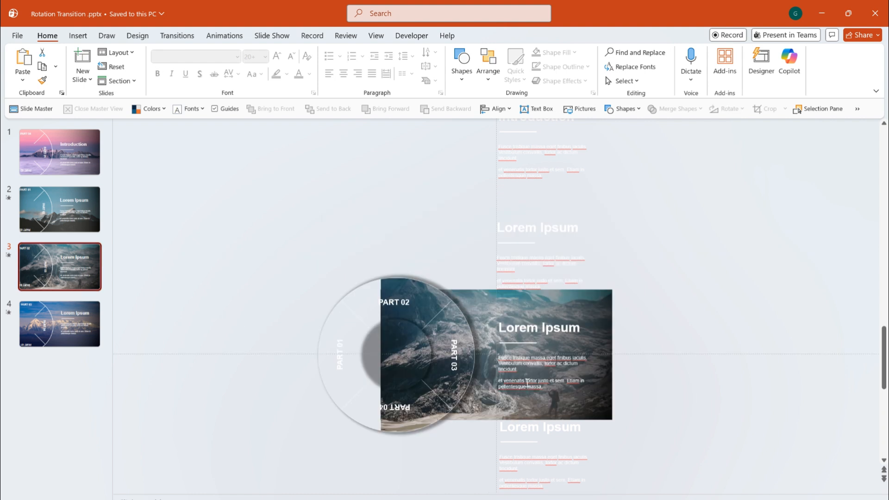
click(60, 325)
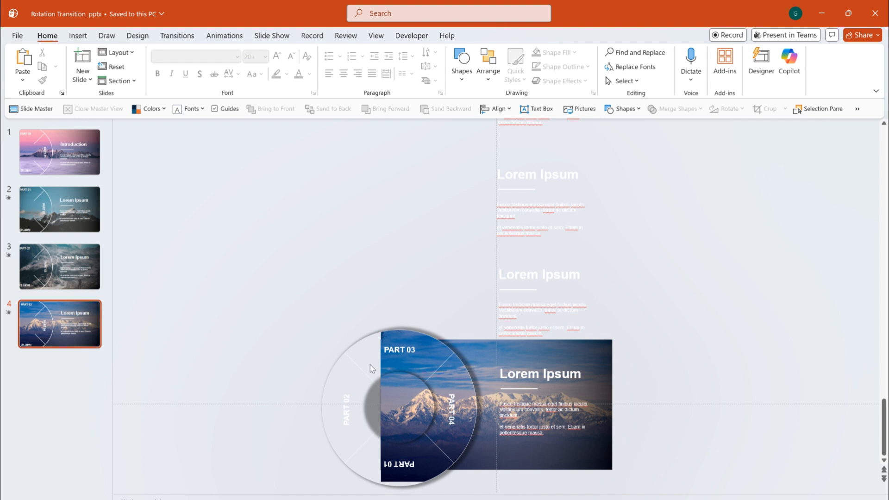
mouse_move(243, 492)
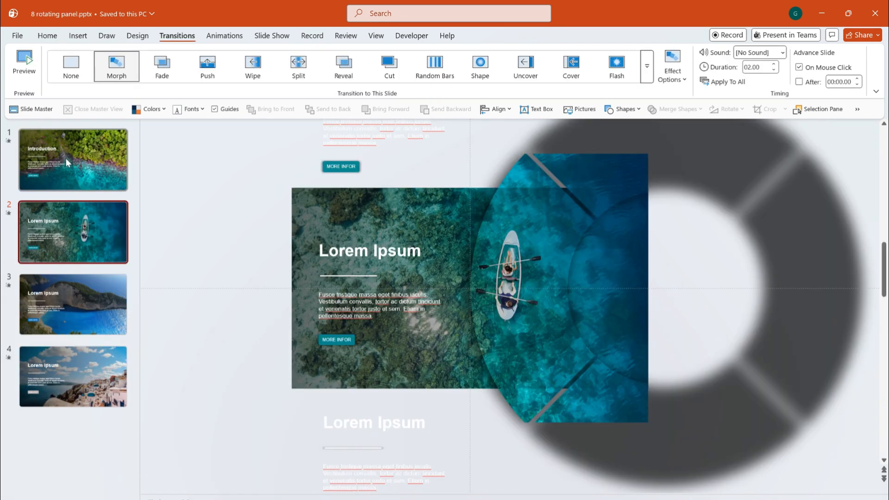
mouse_move(71, 208)
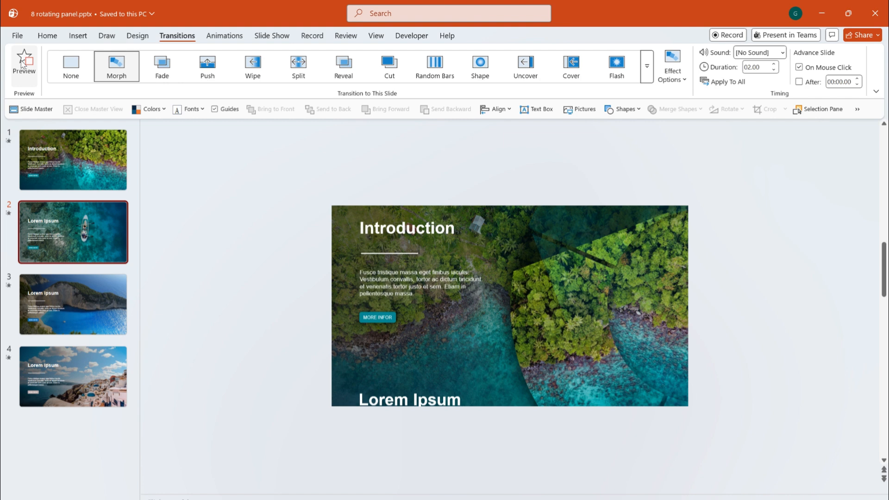
- Preview the Morph into slide 2, inspect the text groups waiting below slides 1 and 2, then view slide 4
click(24, 65)
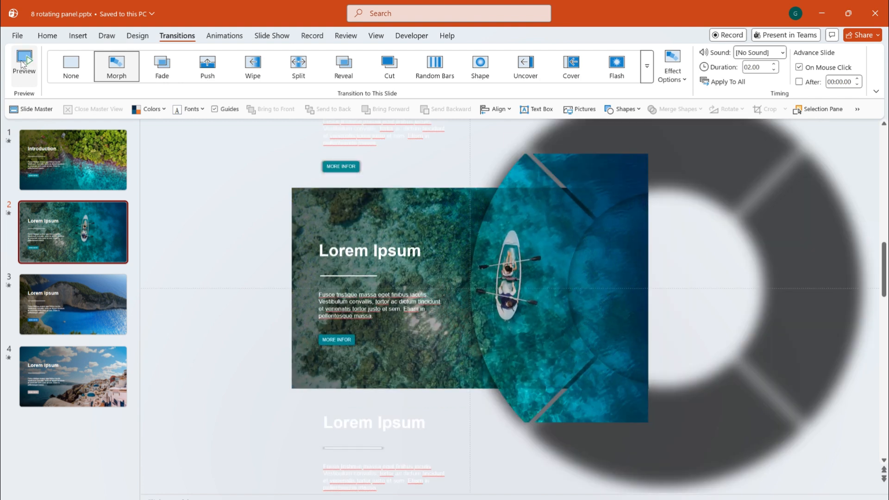
click(72, 161)
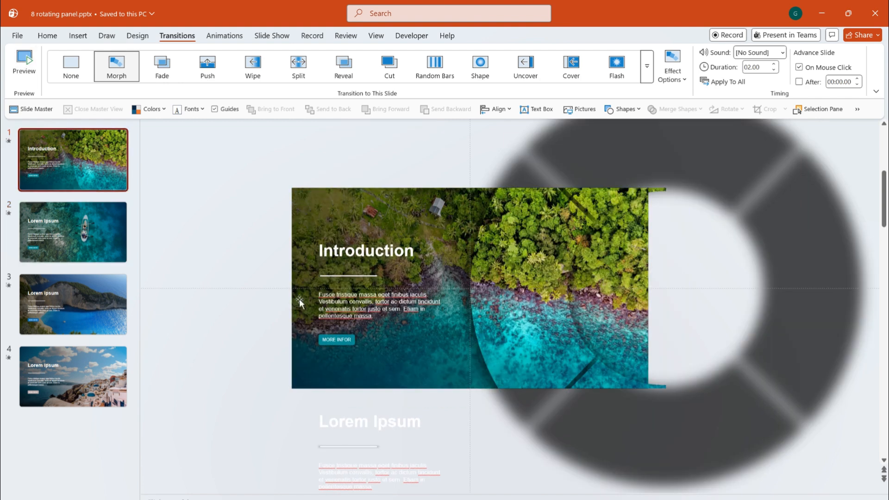
click(369, 436)
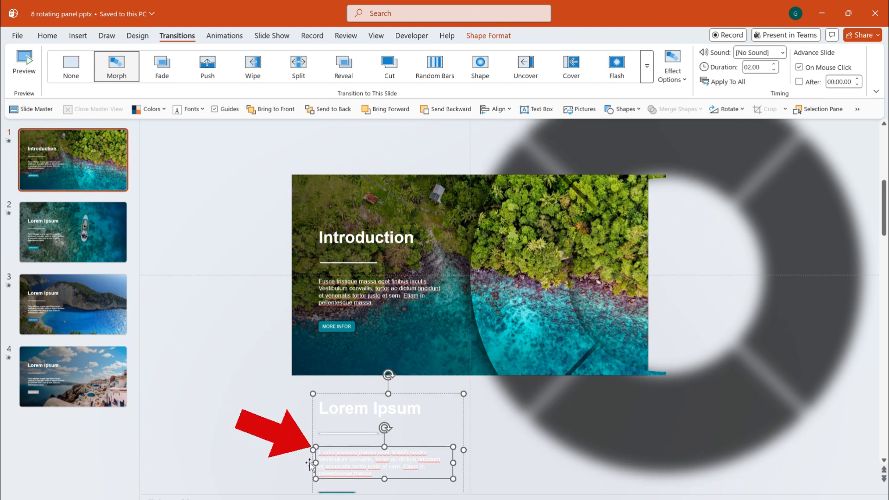
click(97, 239)
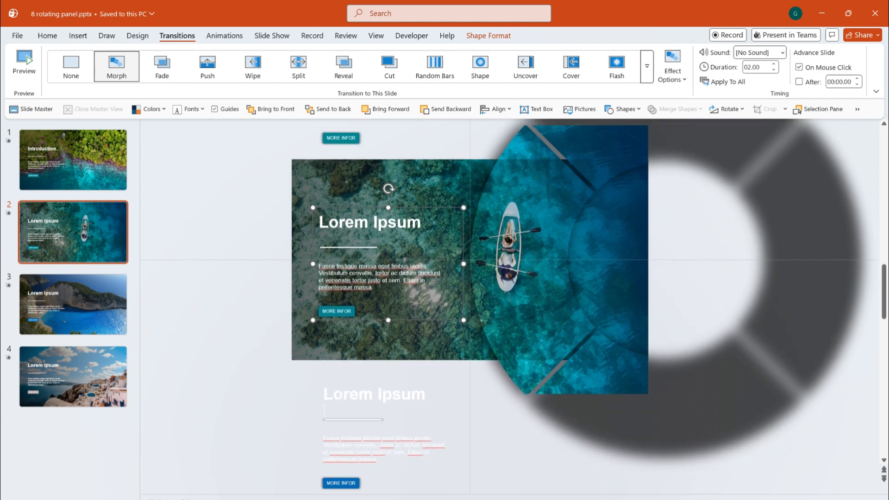
click(374, 395)
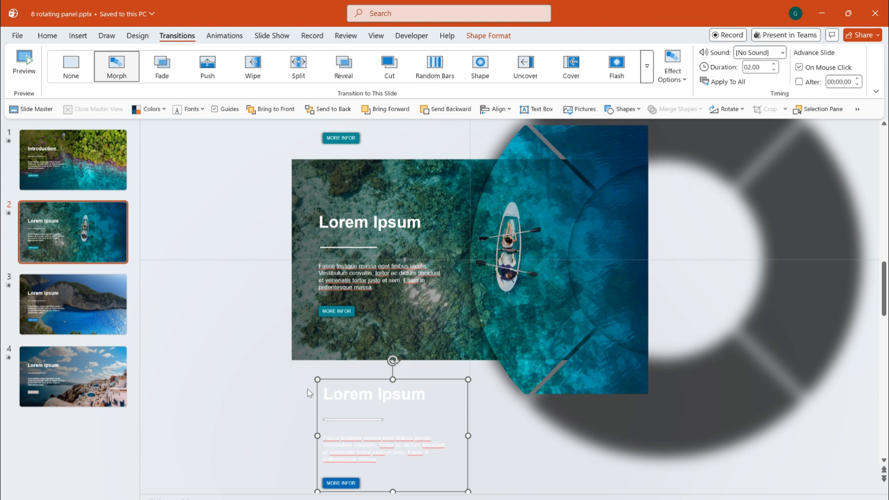
mouse_move(301, 444)
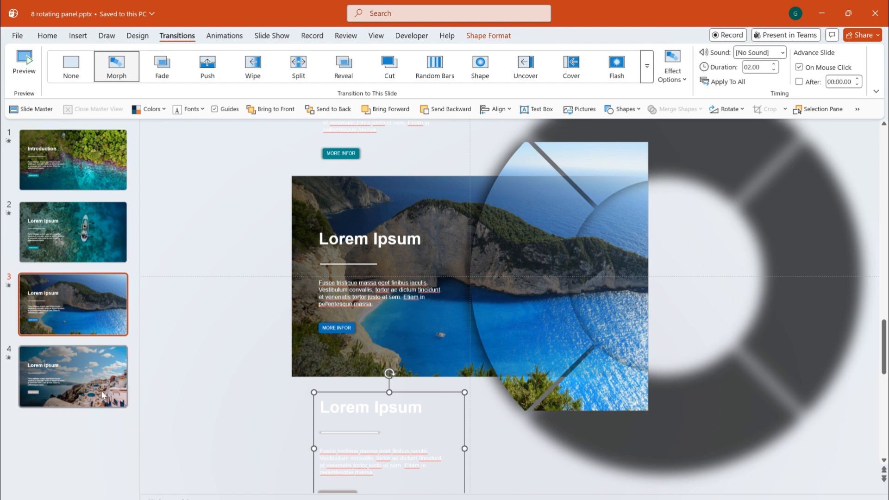
mouse_move(102, 395)
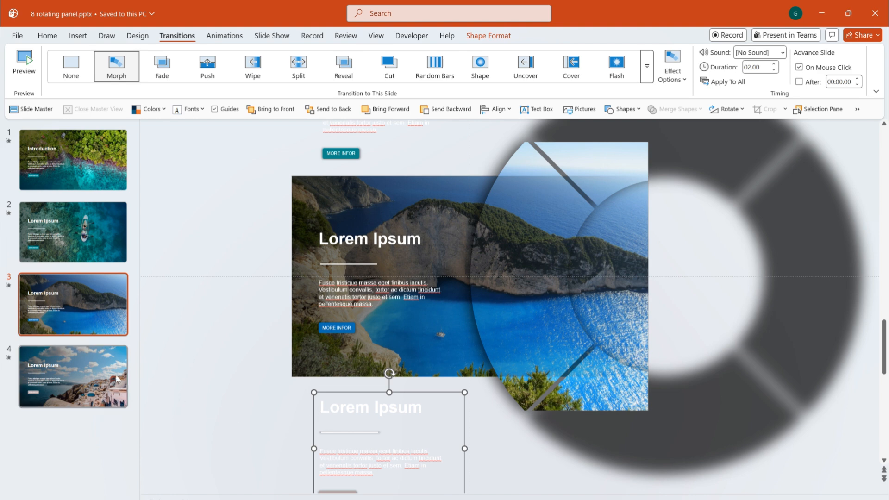
click(73, 378)
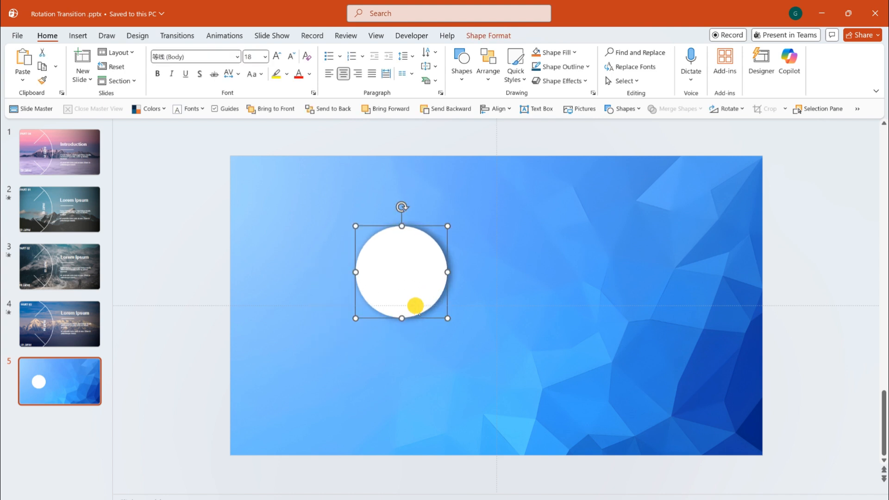
- Drag the white circle into position on the blue slide 5
drag(401, 273, 347, 312)
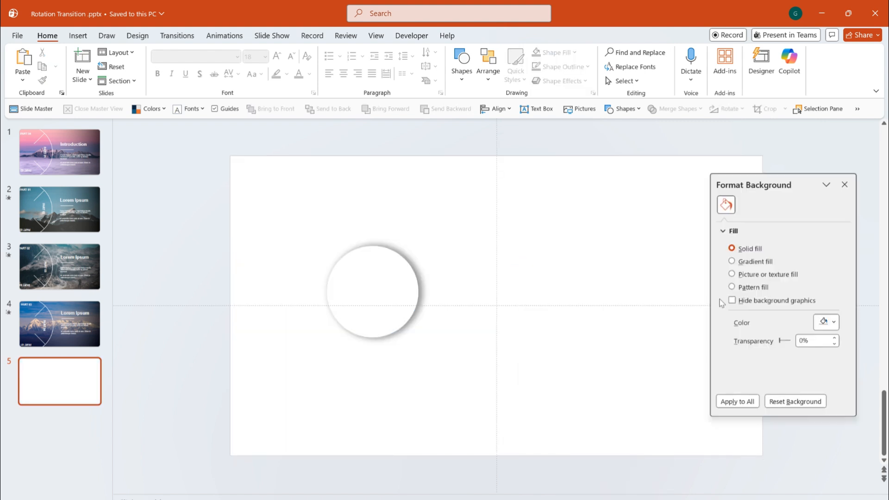
- Fill slide 5's background with the woven texture so it shows through the circle
click(732, 274)
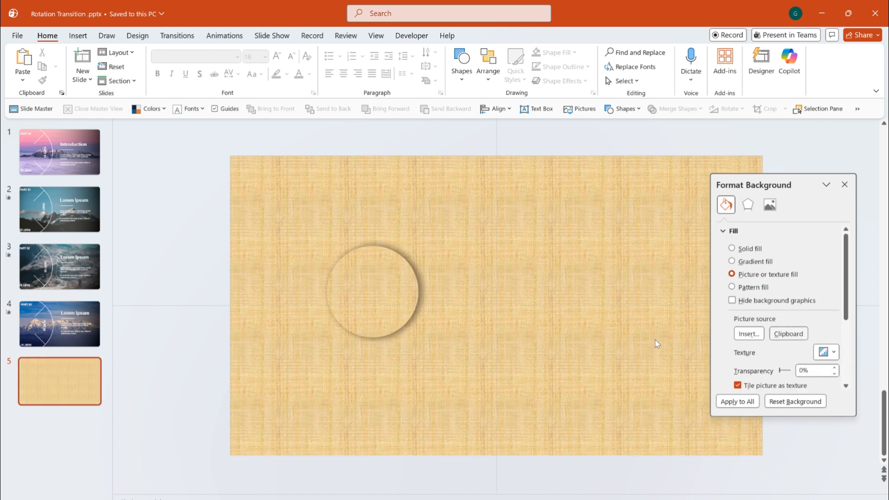